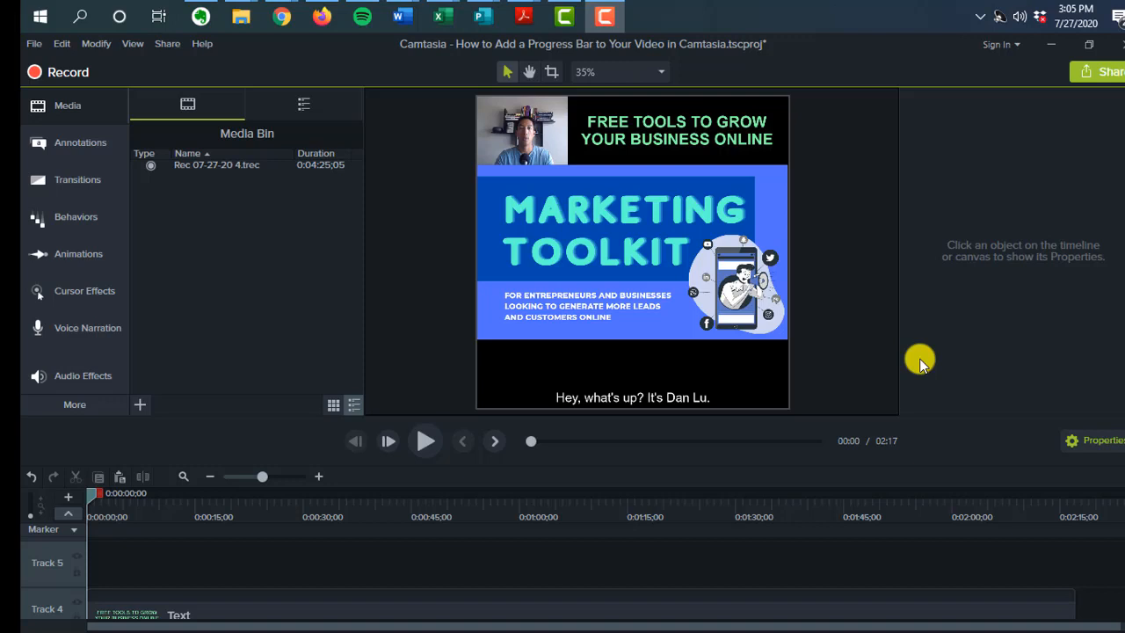
mouse_move(910, 284)
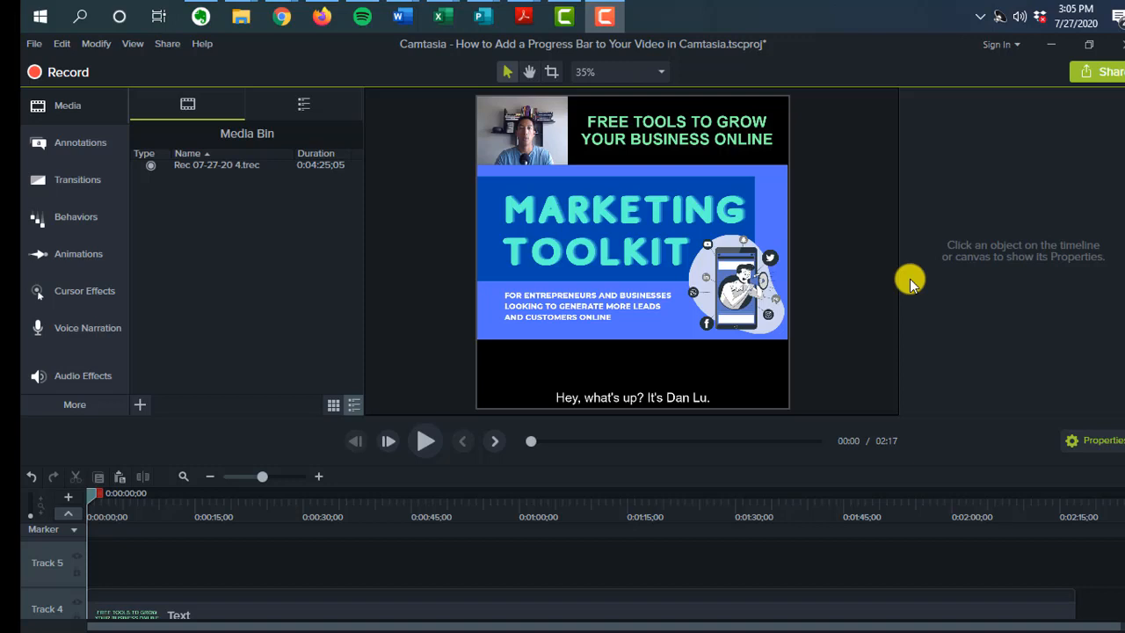
mouse_move(520, 281)
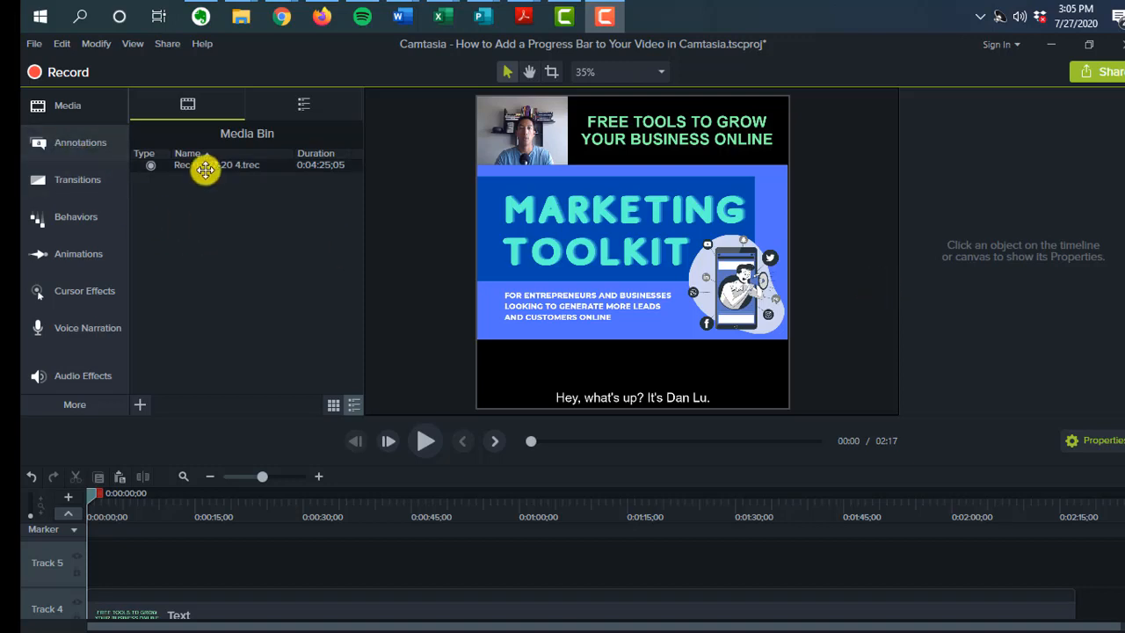
- Add a rectangle from Annotations > Shapes at the start of new Track 5
click(246, 106)
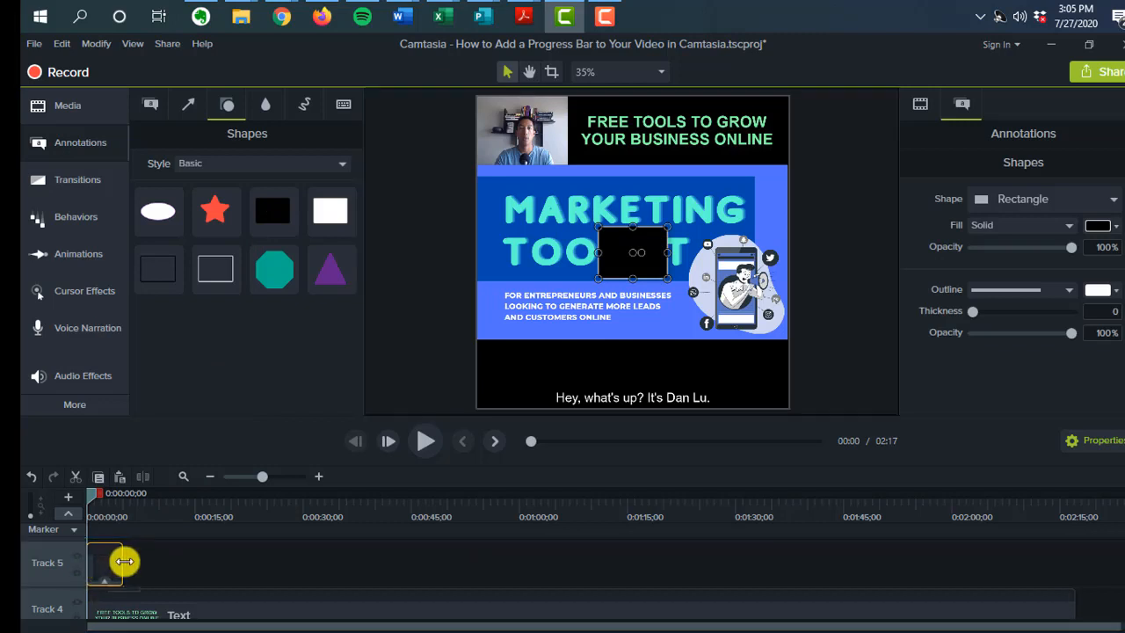
drag(125, 562, 1072, 570)
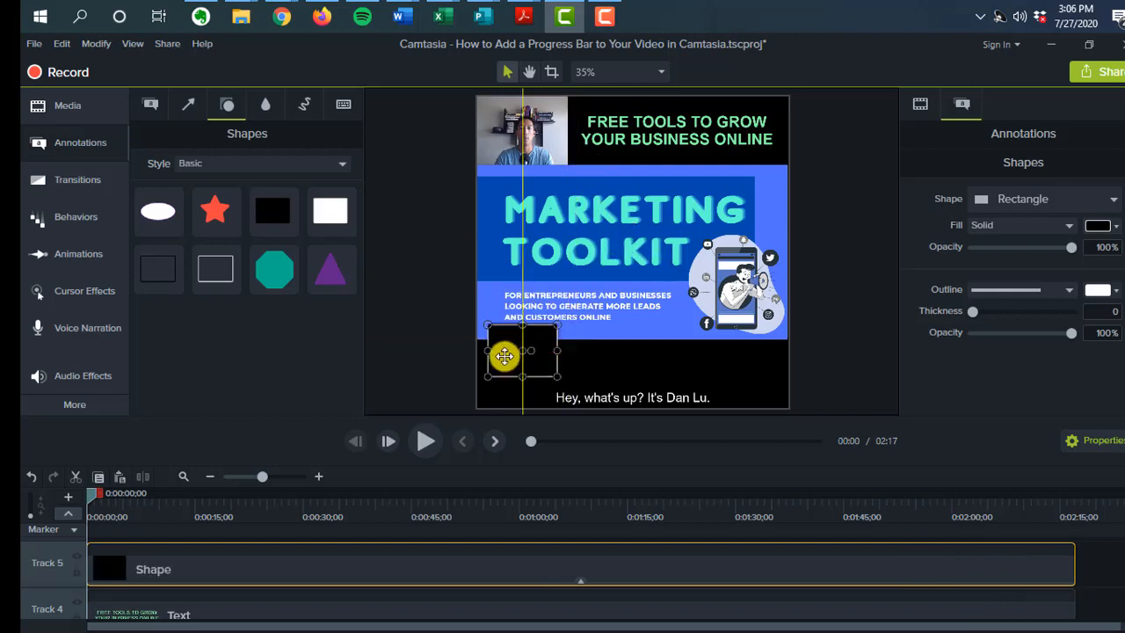
- Move the rectangle to the bottom-left corner and stretch it into a thin bottom bar
drag(506, 355, 729, 363)
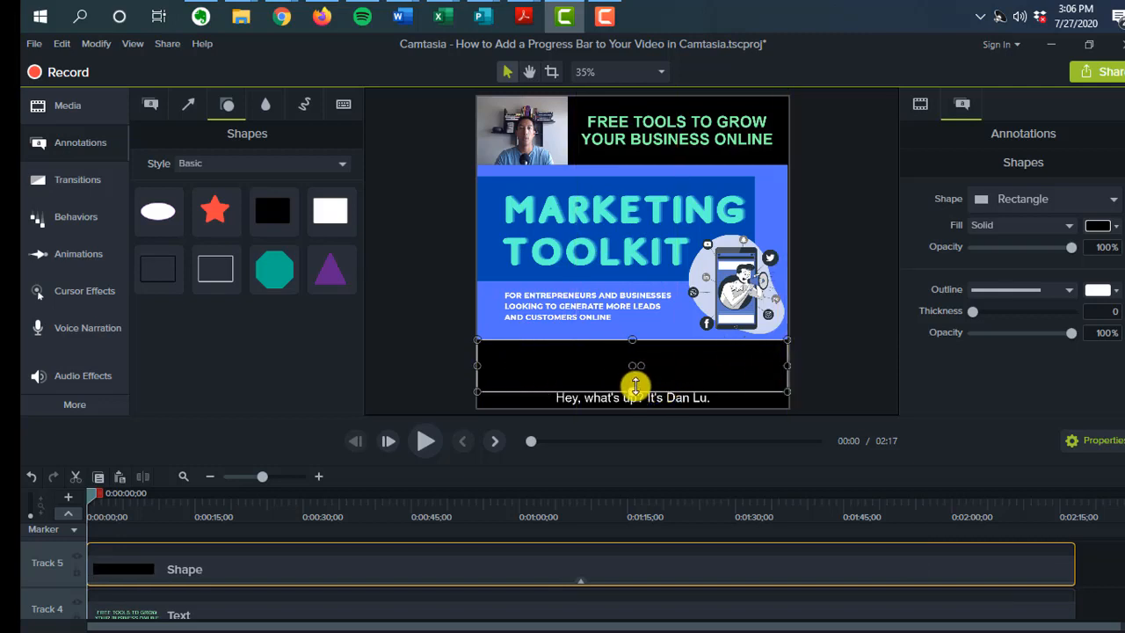
drag(637, 386, 654, 359)
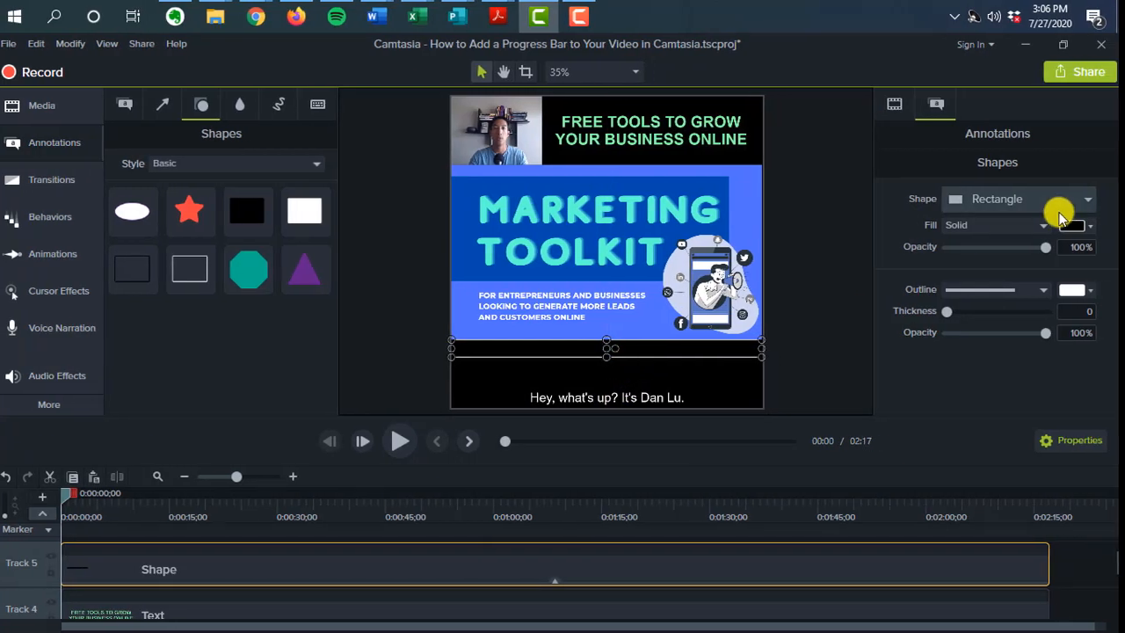
click(1074, 225)
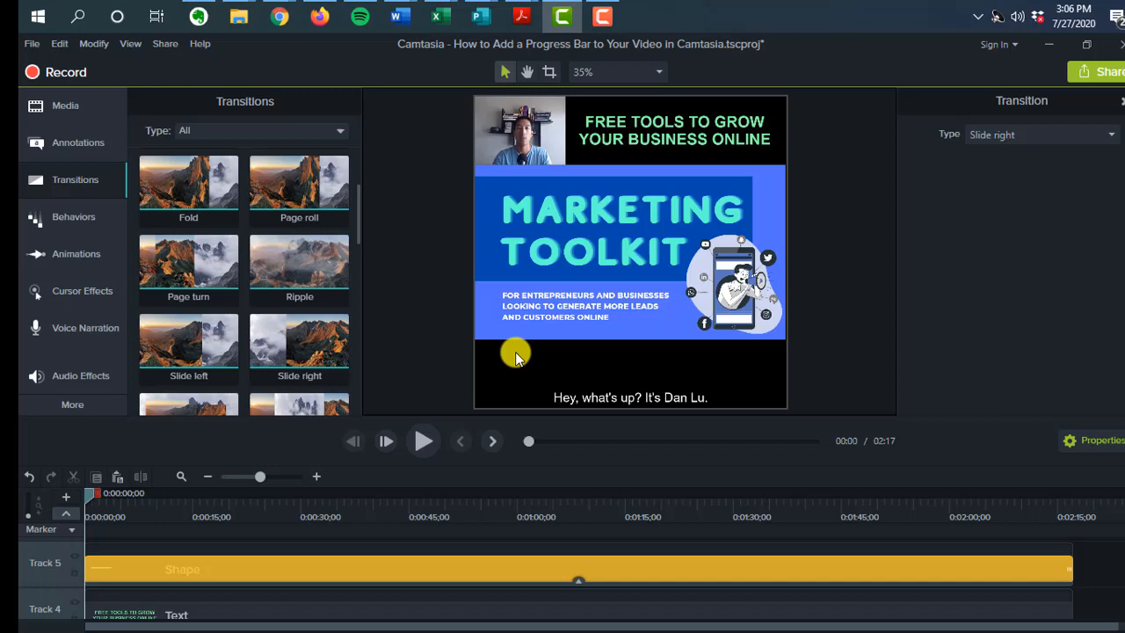
- Preview the green bar growing, checking playback early and near the end of the video
click(424, 441)
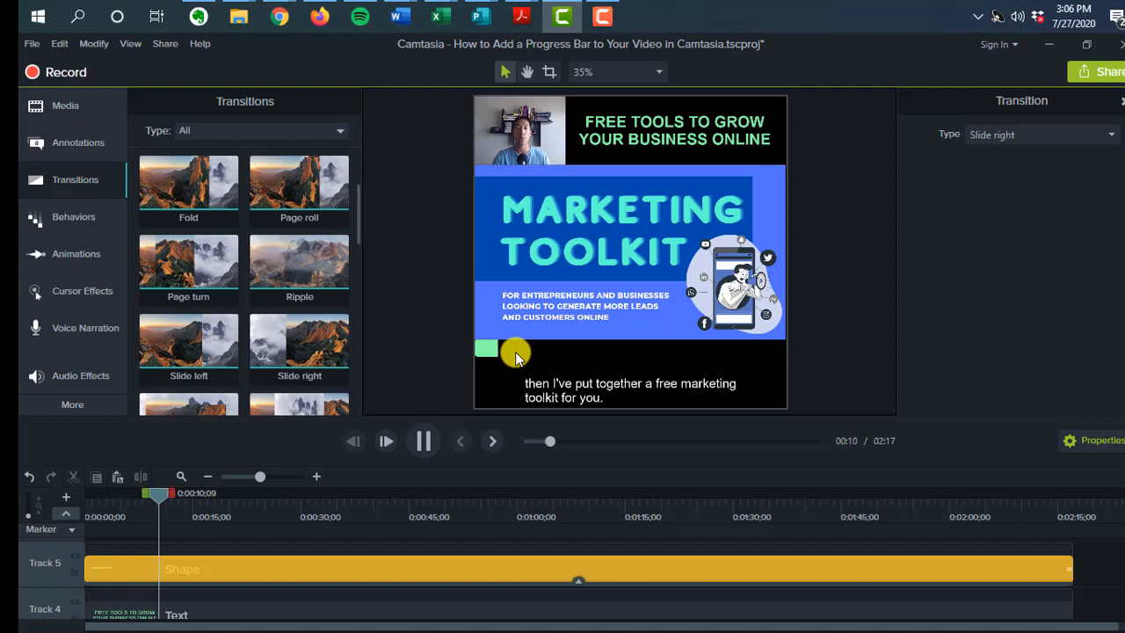
click(422, 439)
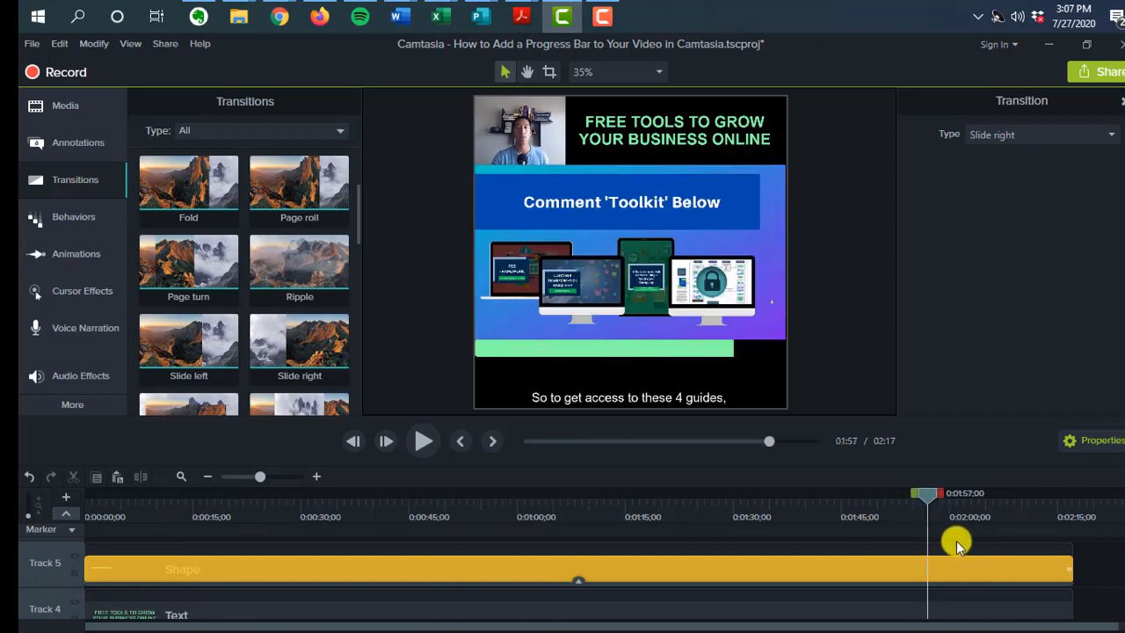
drag(956, 541, 1063, 559)
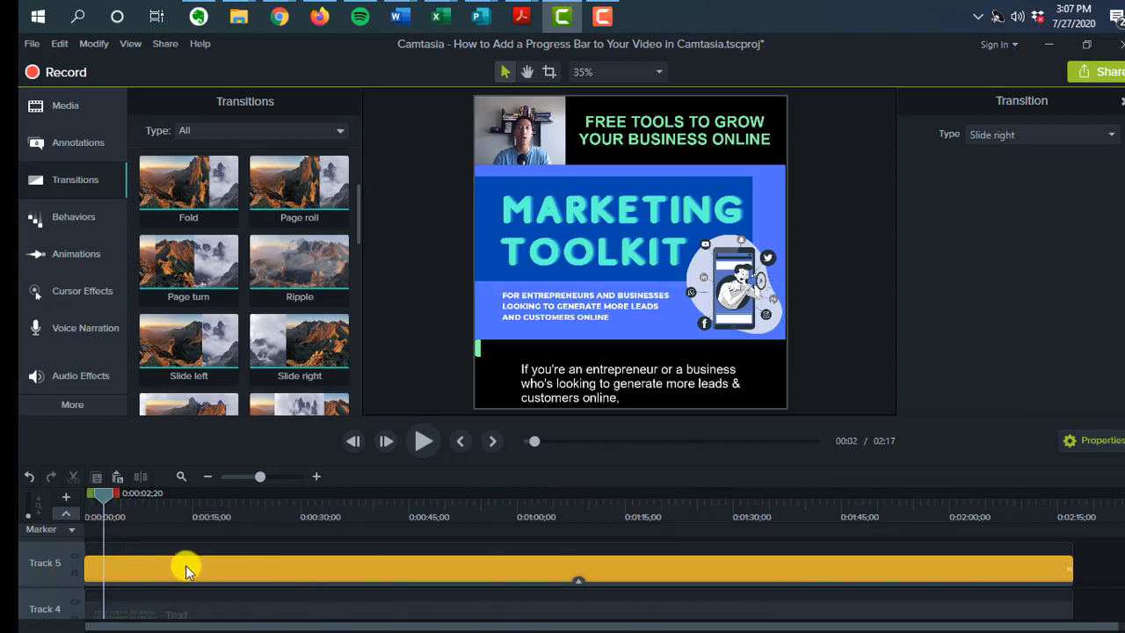
mouse_move(576, 559)
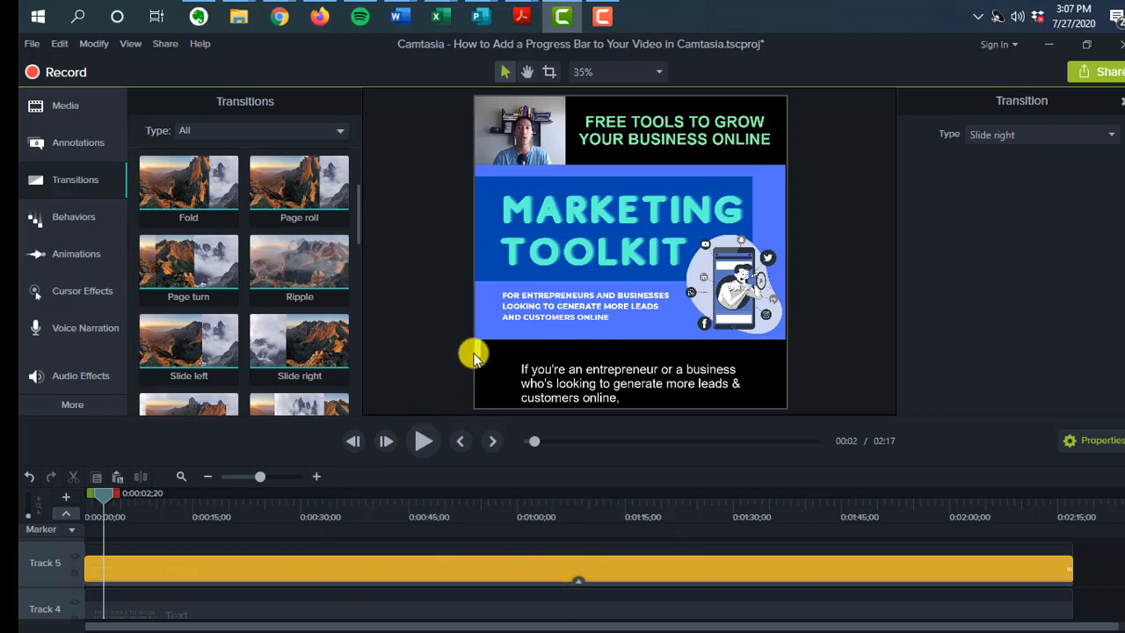
mouse_move(492, 353)
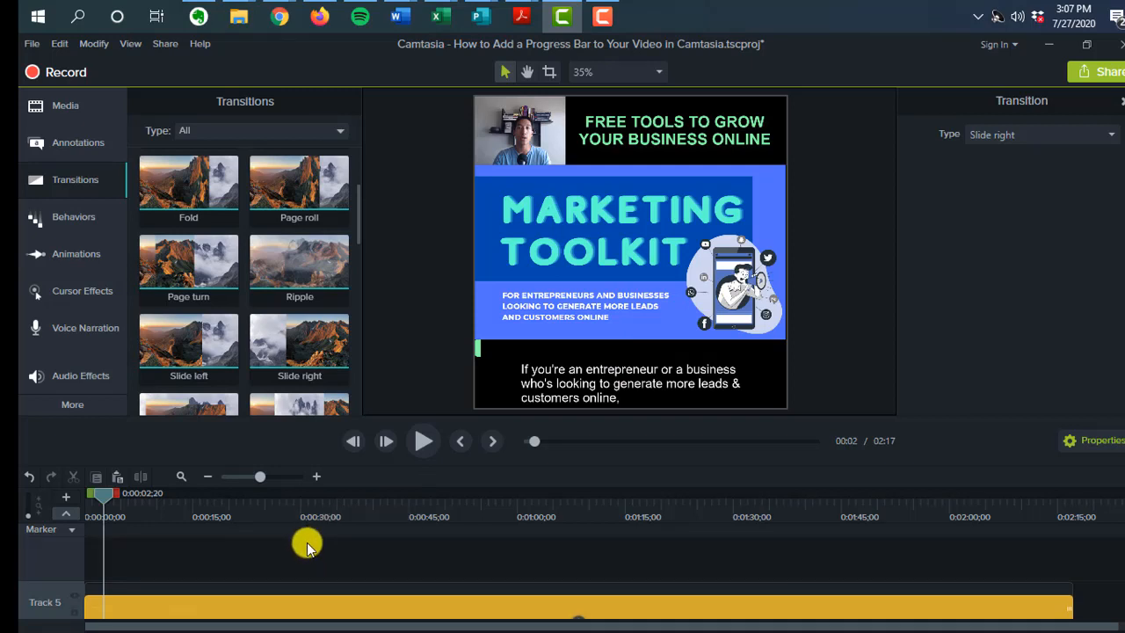
mouse_move(314, 569)
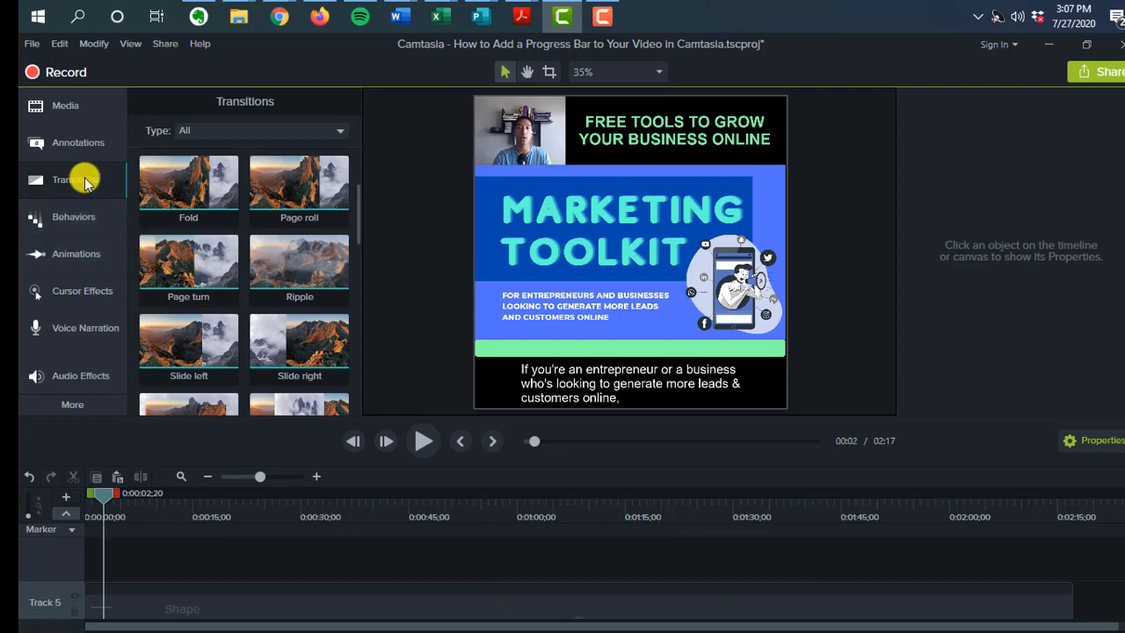
- Add a second rectangle from Shapes at the start of Track 6 above
click(225, 106)
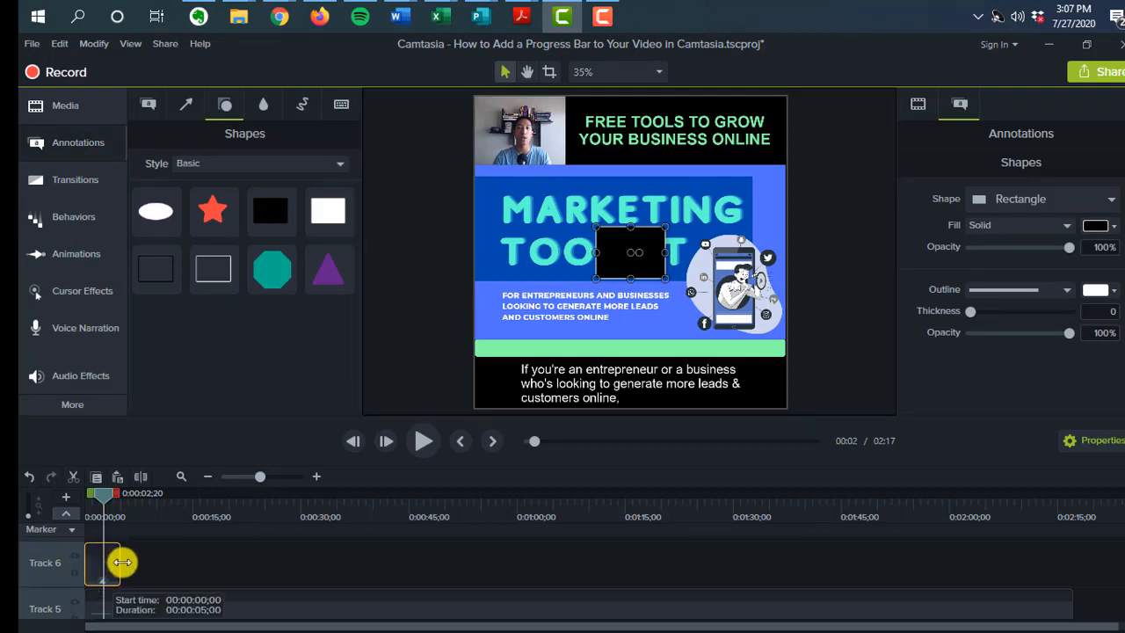
drag(121, 562, 1062, 578)
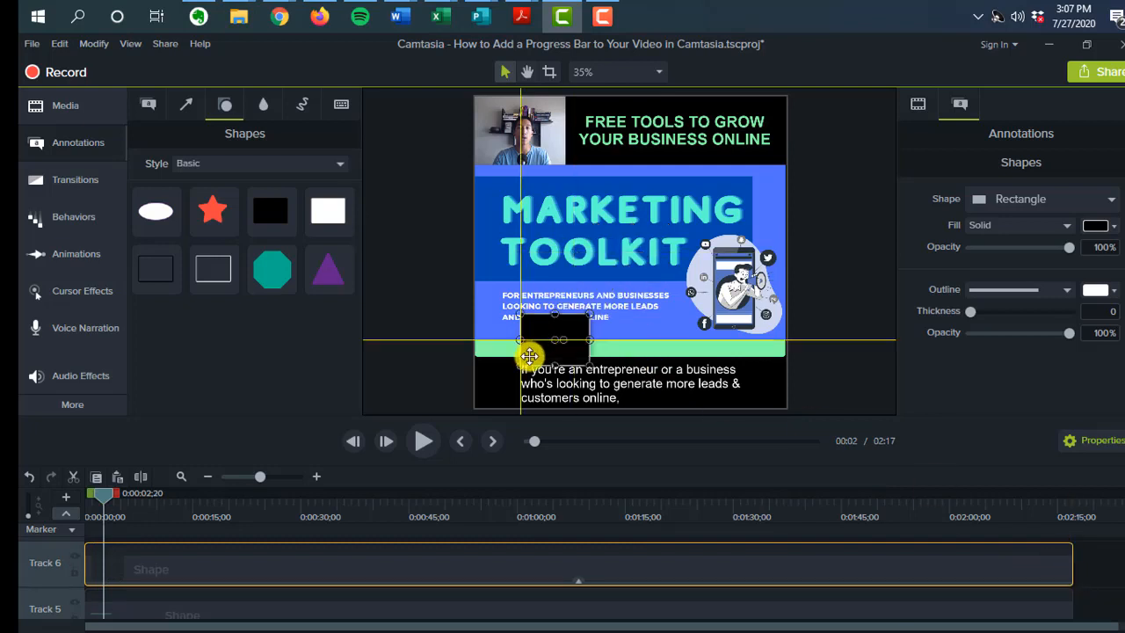
- Move the new rectangle onto the bottom strip and stretch it into a thin bar
drag(530, 355, 508, 390)
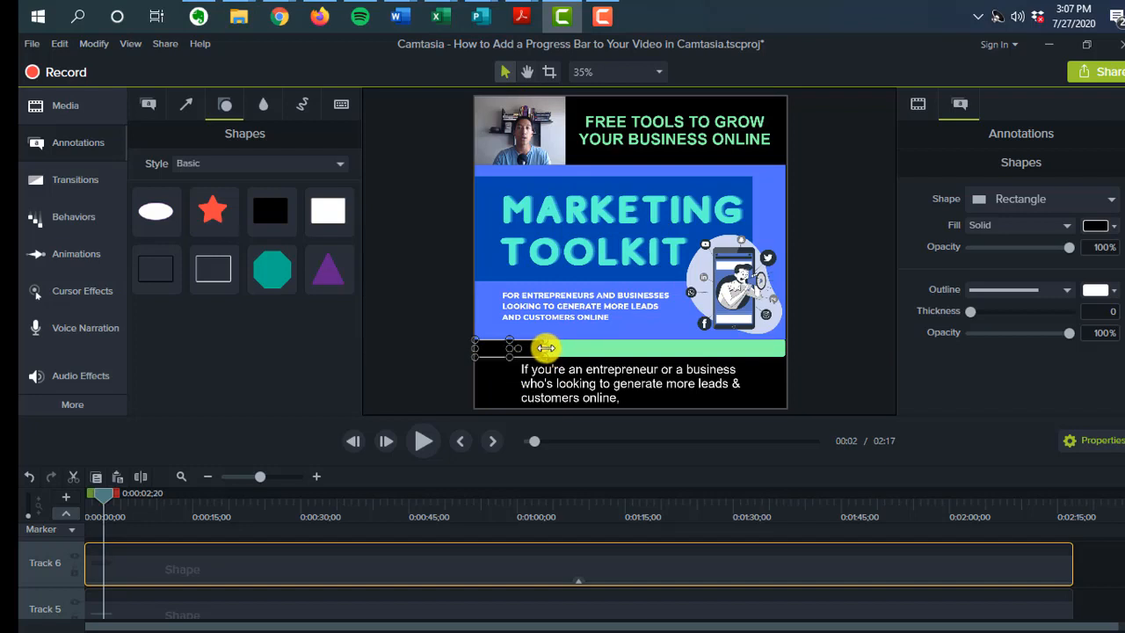
drag(545, 348, 787, 353)
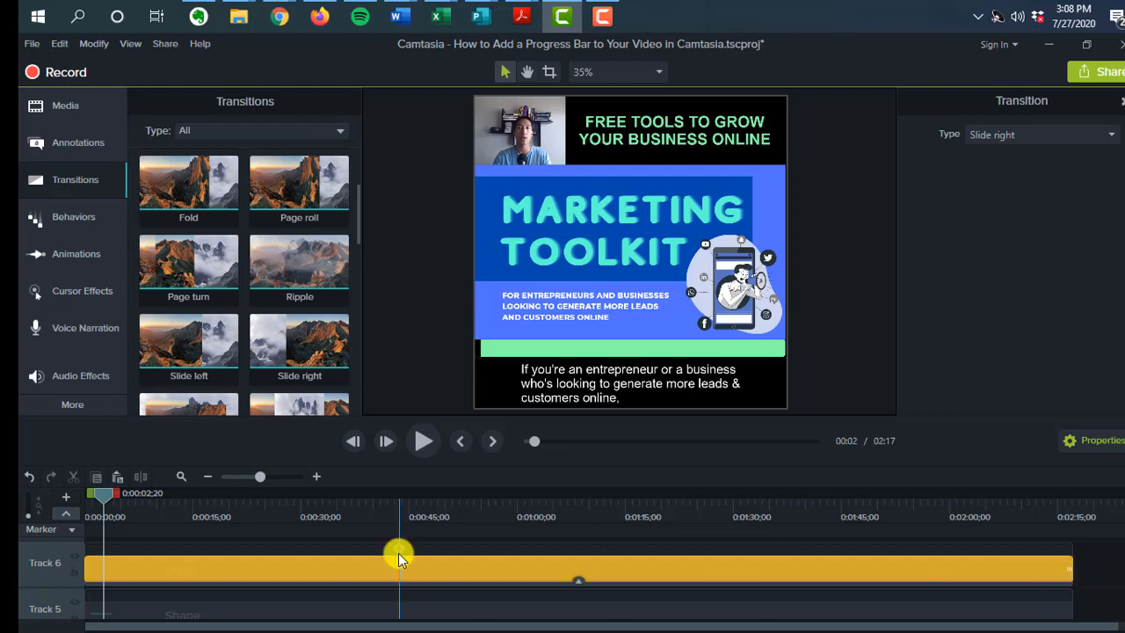
- Extend Slide right over the whole Track 6 clip and preview from the start, then pause
drag(401, 559, 84, 501)
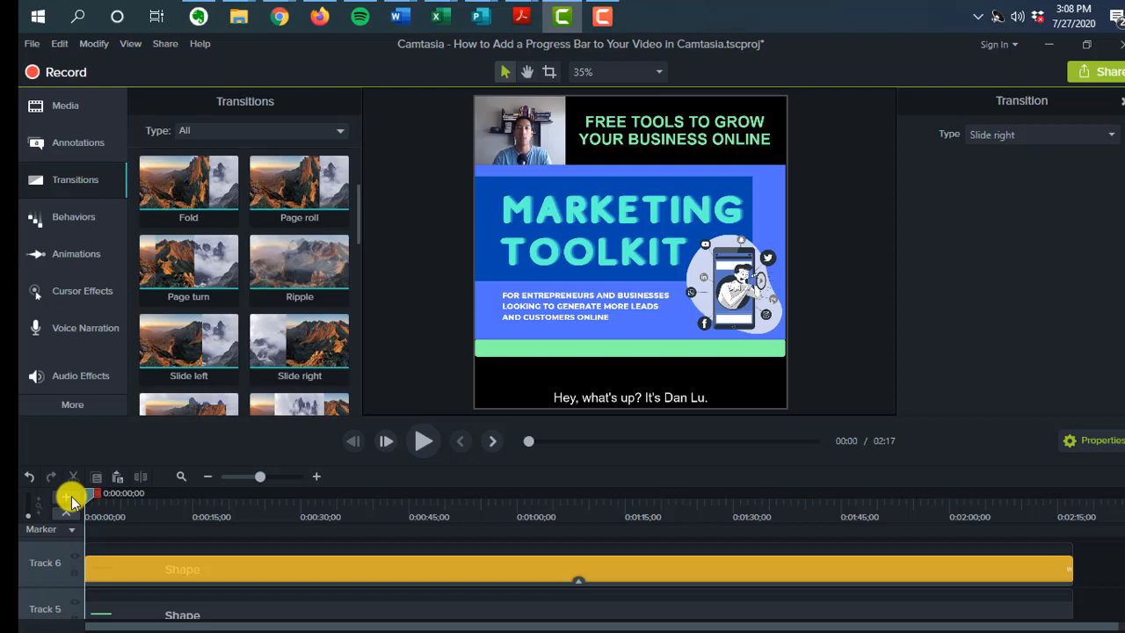
click(422, 441)
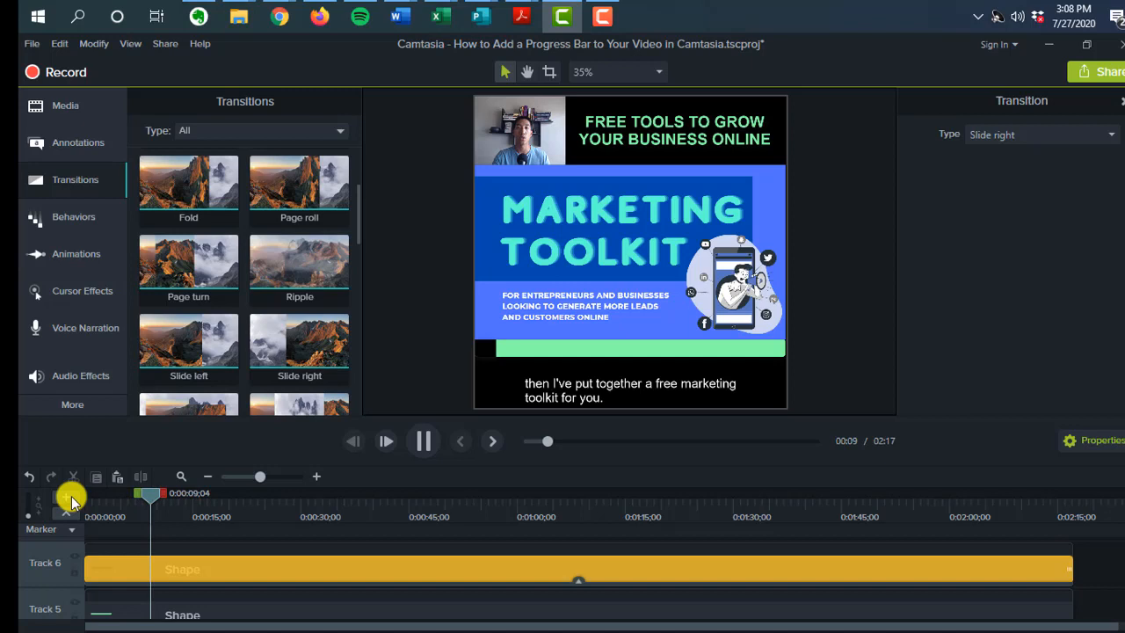
click(422, 439)
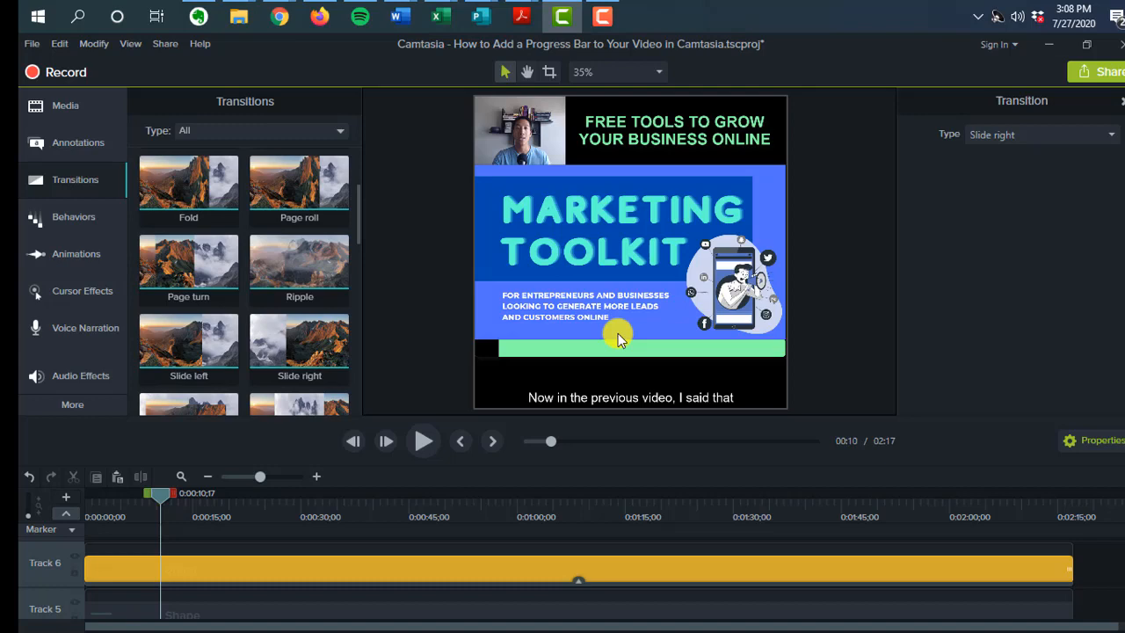
mouse_move(606, 468)
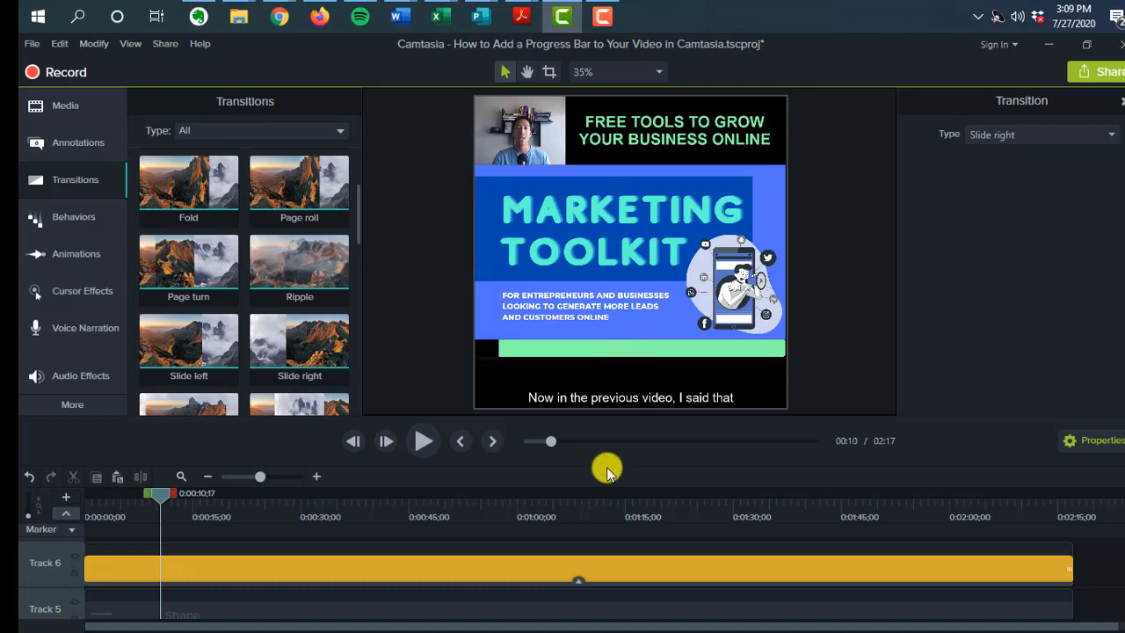